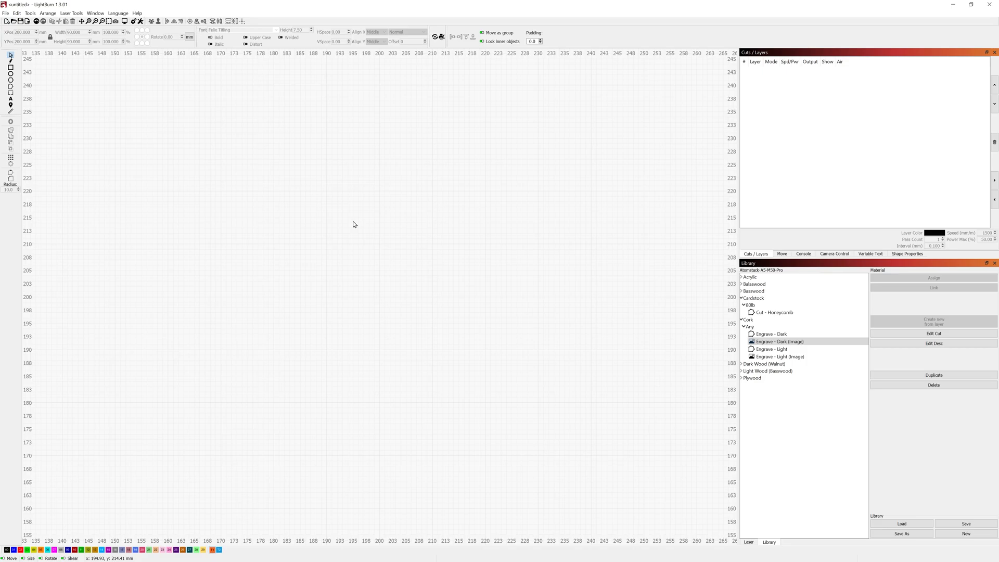
mouse_move(331, 228)
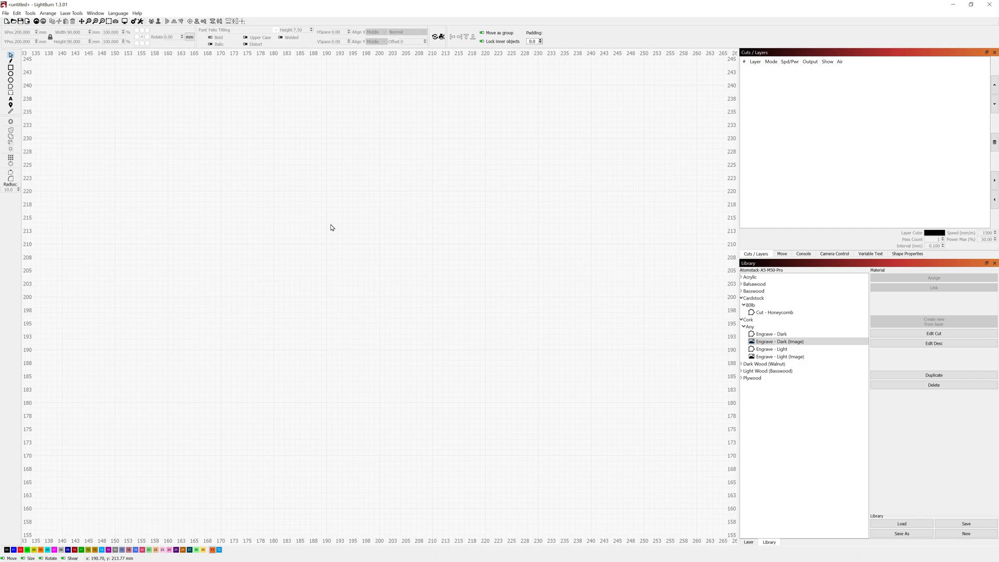
mouse_move(338, 239)
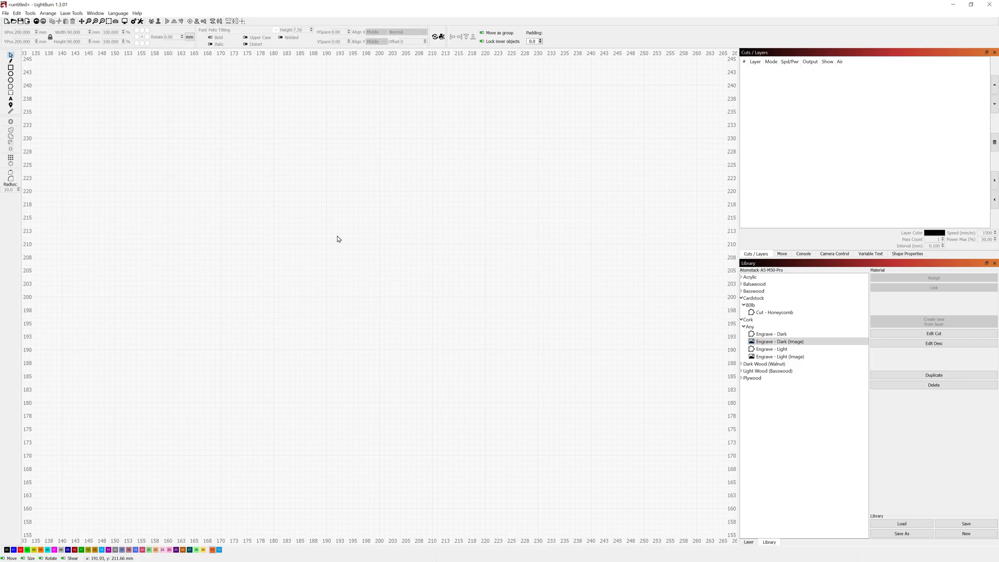
mouse_move(338, 236)
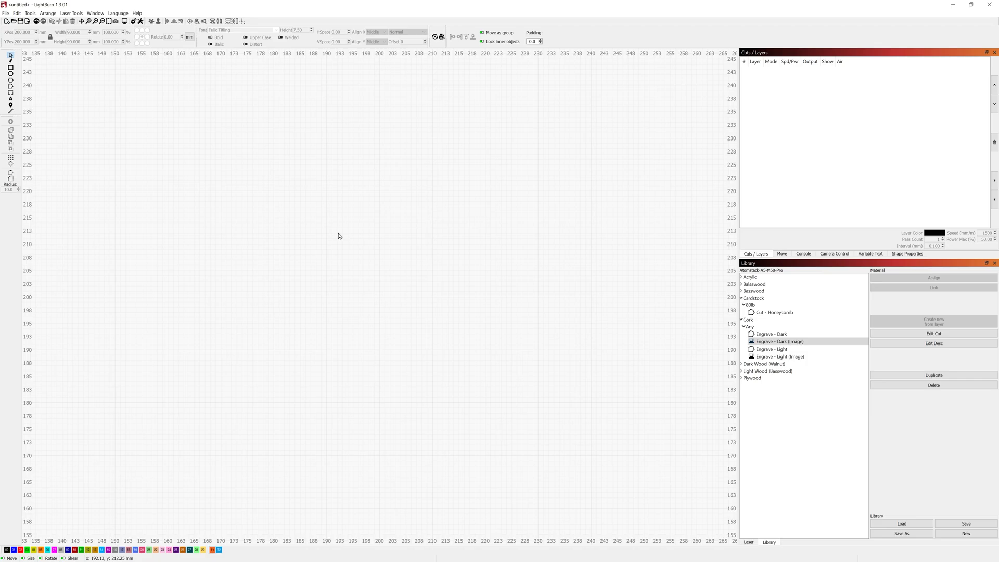
mouse_move(62, 41)
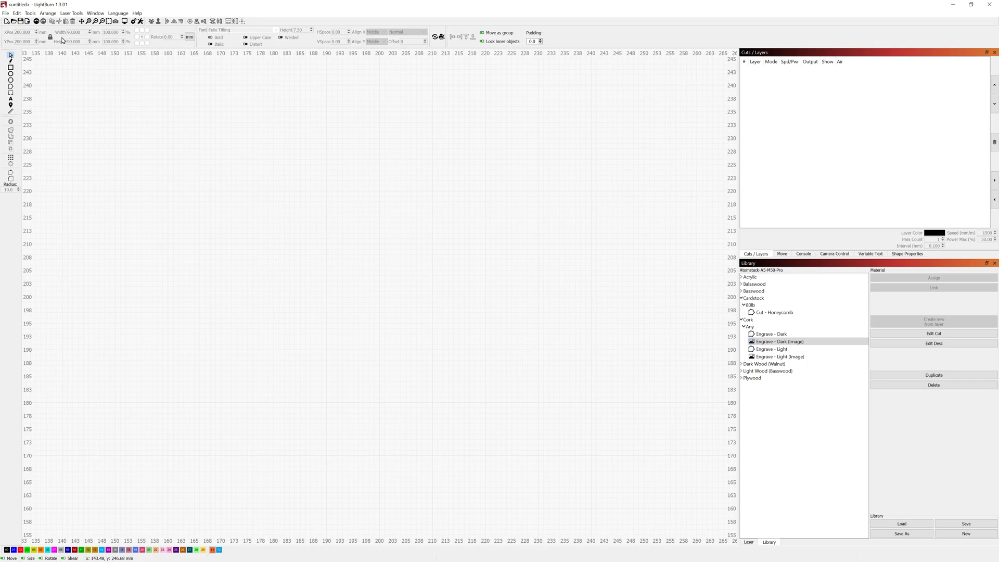
- Load the coaster-lightburn-layout project showing the wreath, wine glasses and Flanigan's lettering
left_click(17, 12)
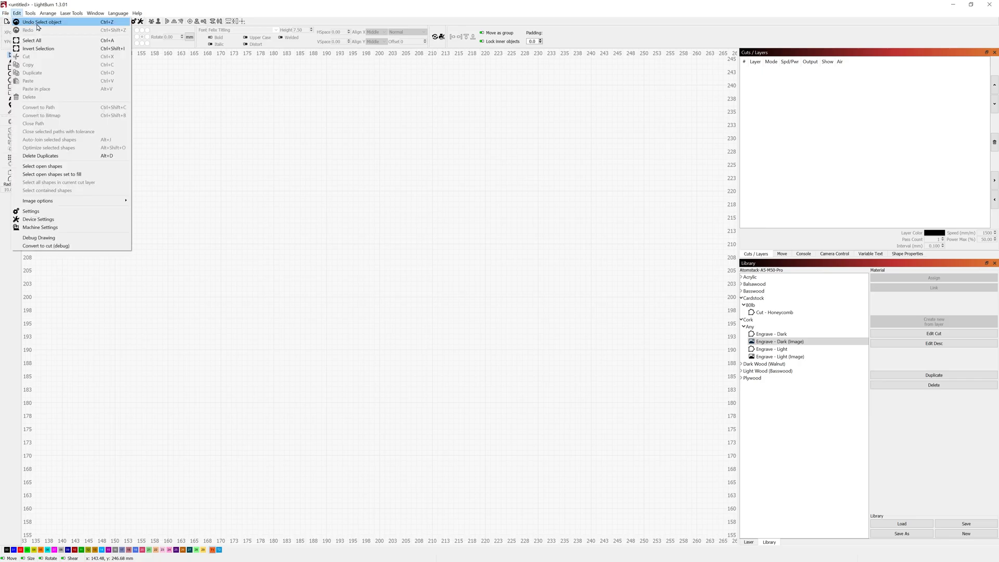
left_click(6, 12)
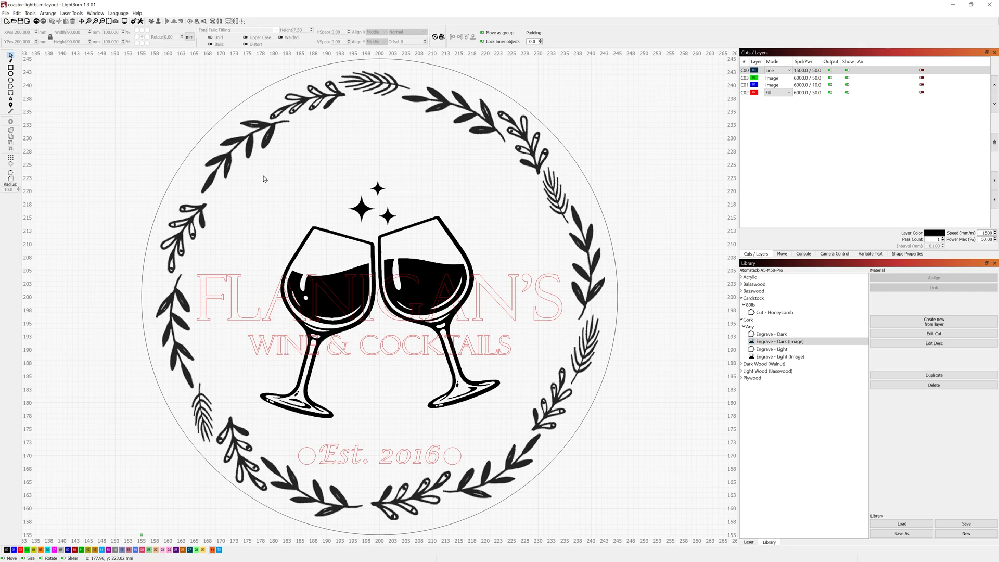
mouse_move(625, 205)
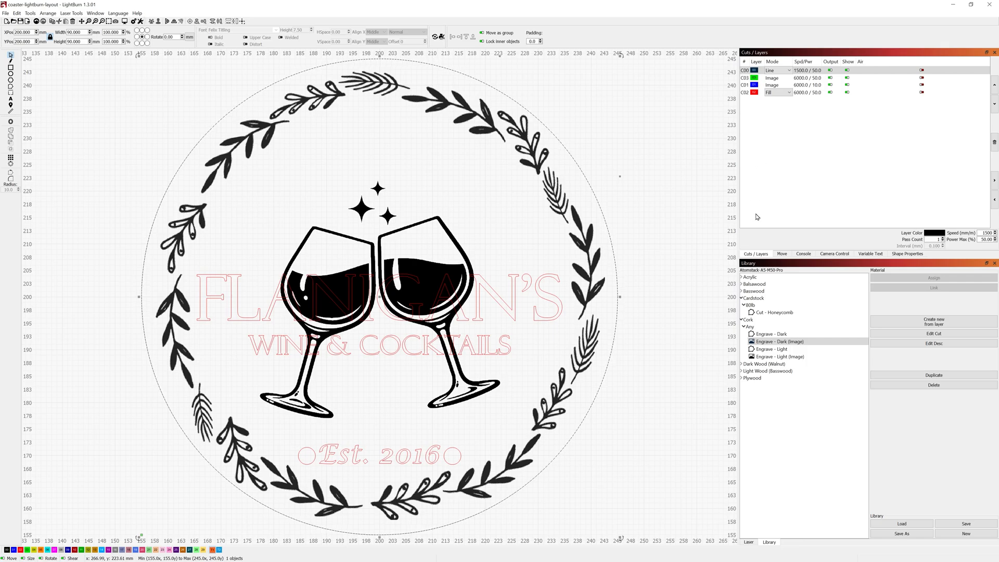
mouse_move(807, 159)
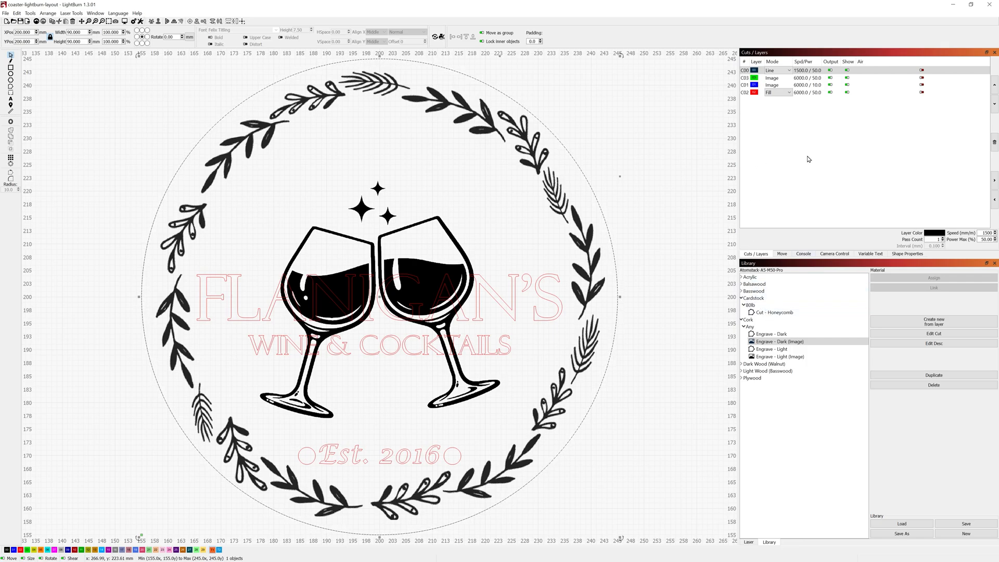
mouse_move(807, 158)
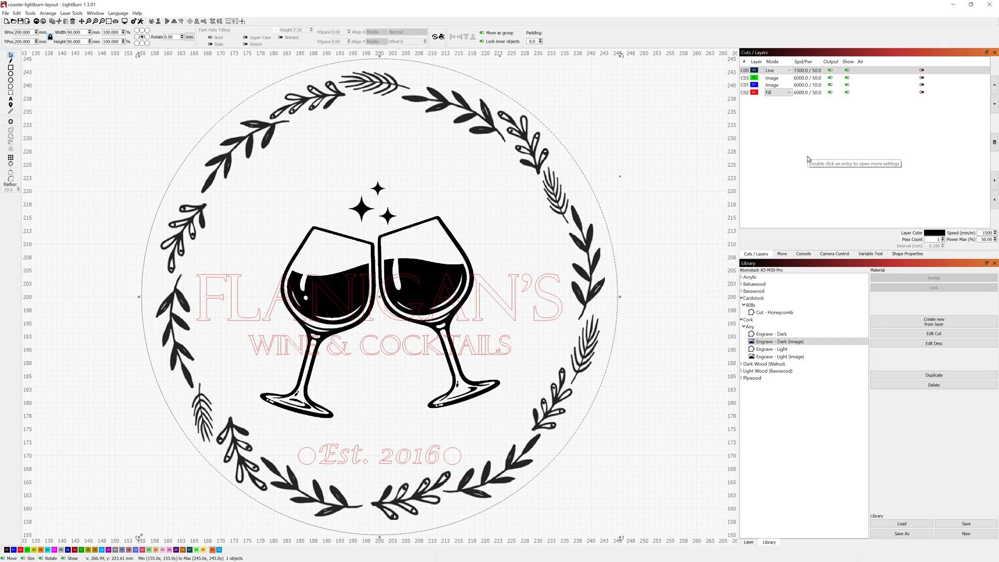
mouse_move(807, 158)
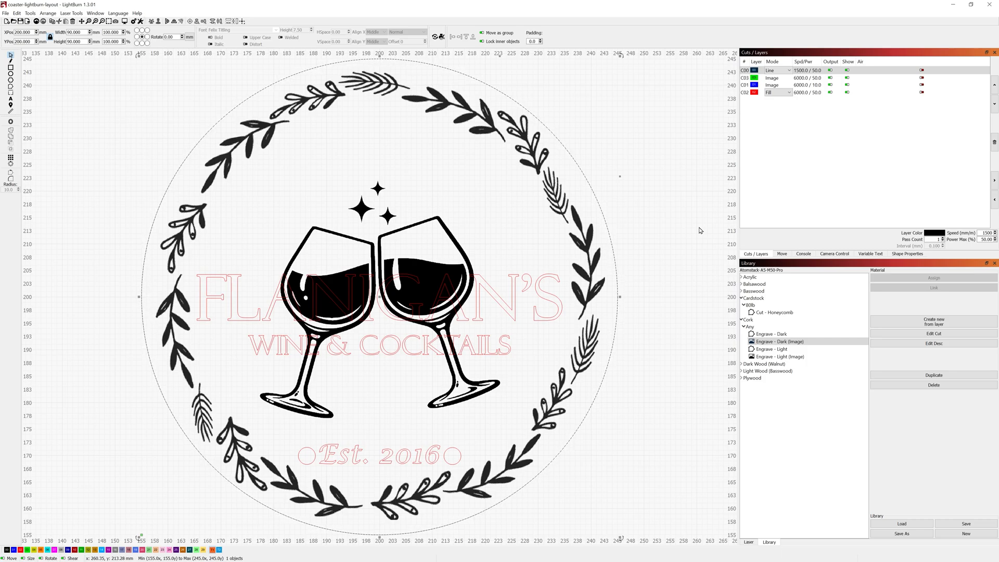
mouse_move(596, 266)
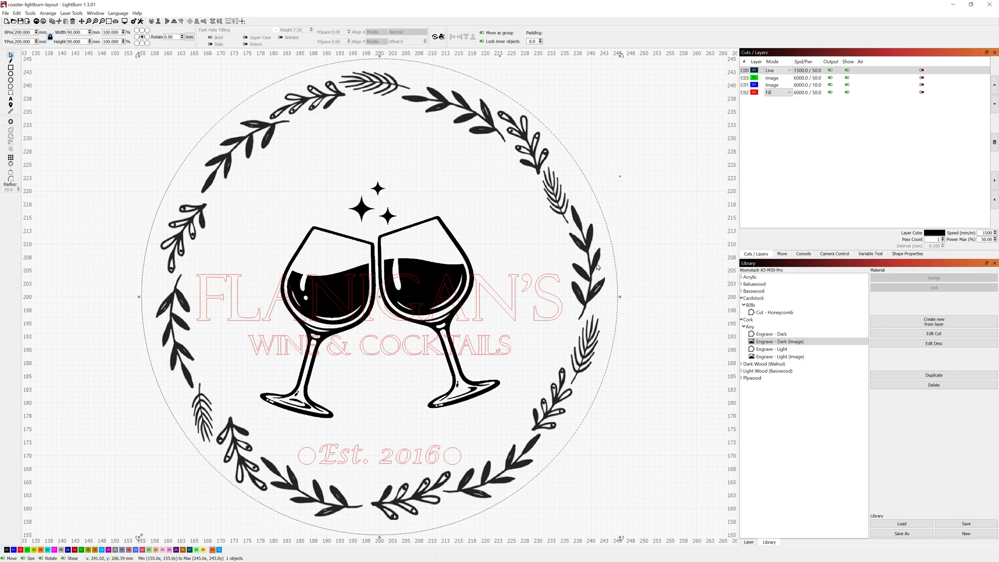
- Select the wreath artwork and save its settings into the Engrave - Dark (Image) library preset
left_click(771, 77)
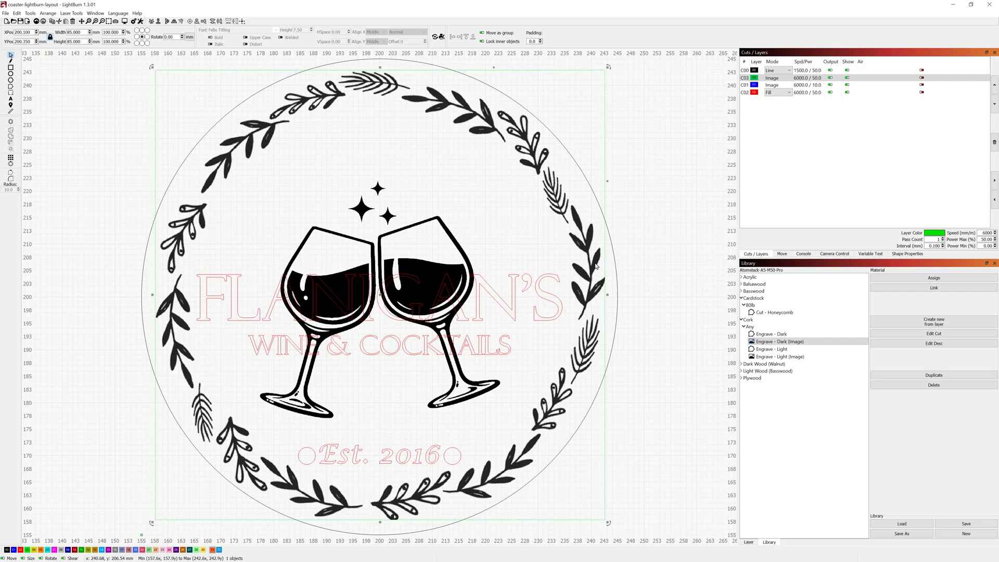
left_click(779, 341)
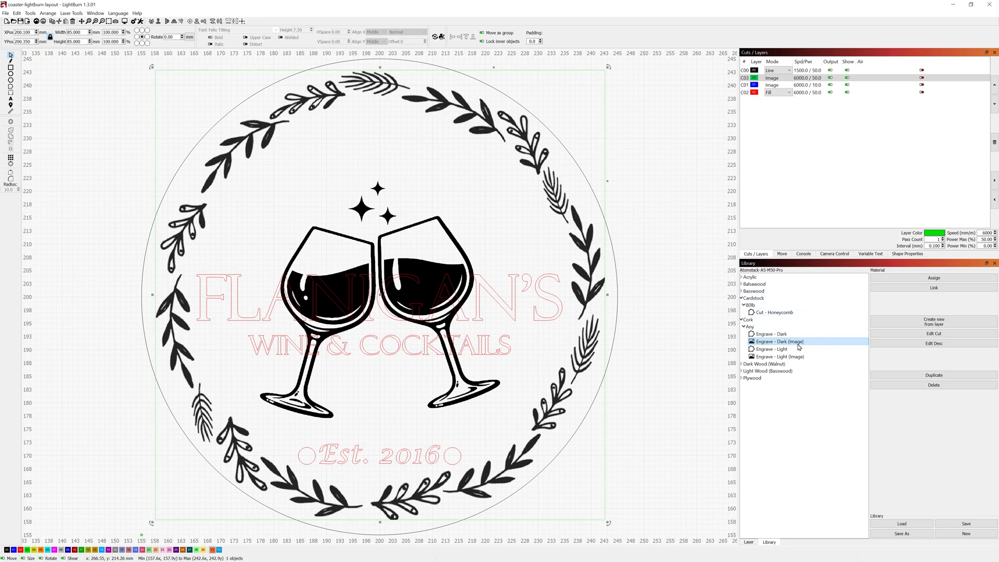
left_click(935, 333)
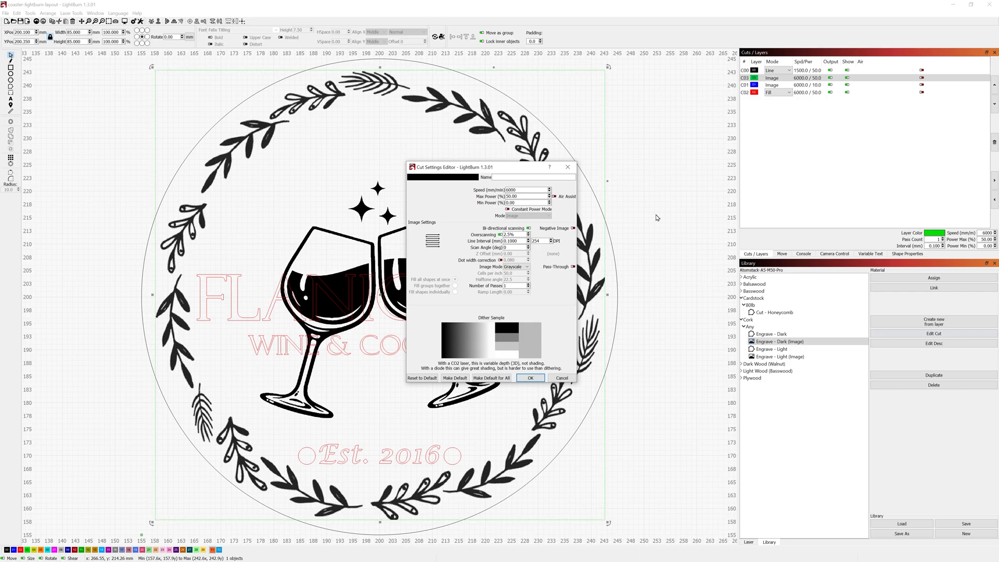
mouse_move(554, 299)
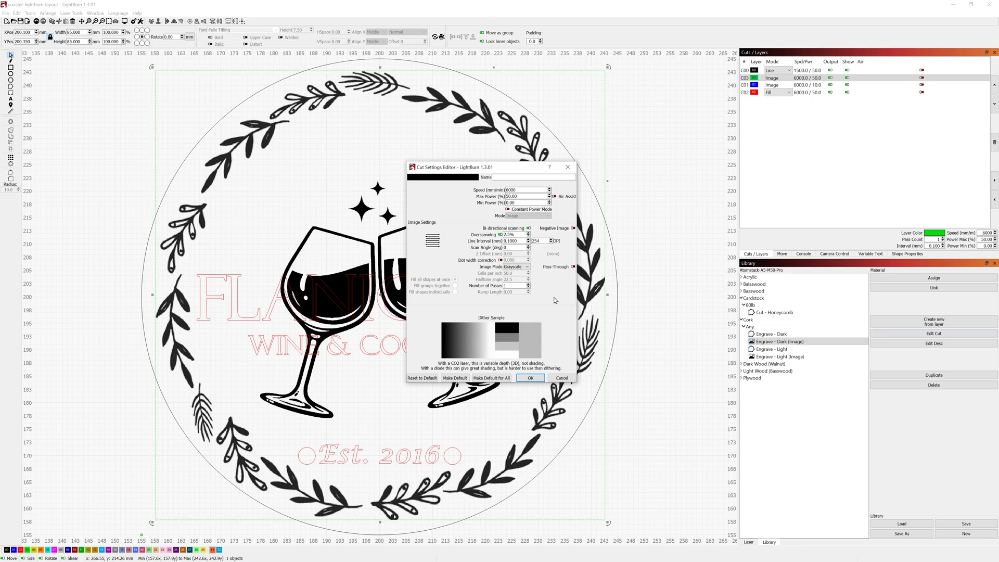
left_click(528, 378)
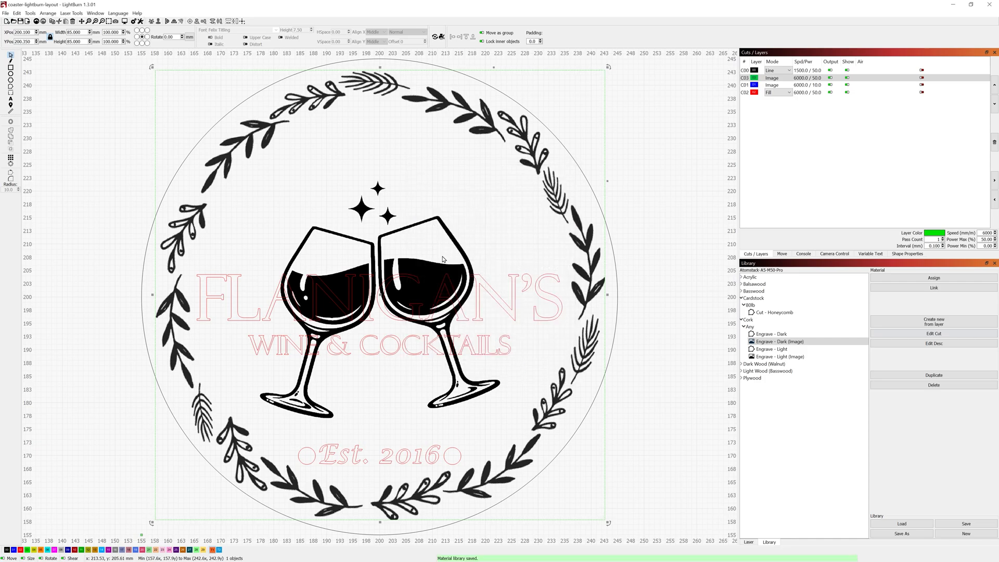
- Select layer C02 and review the Engrave - Light (Image) preset's 10% power settings
left_click(765, 85)
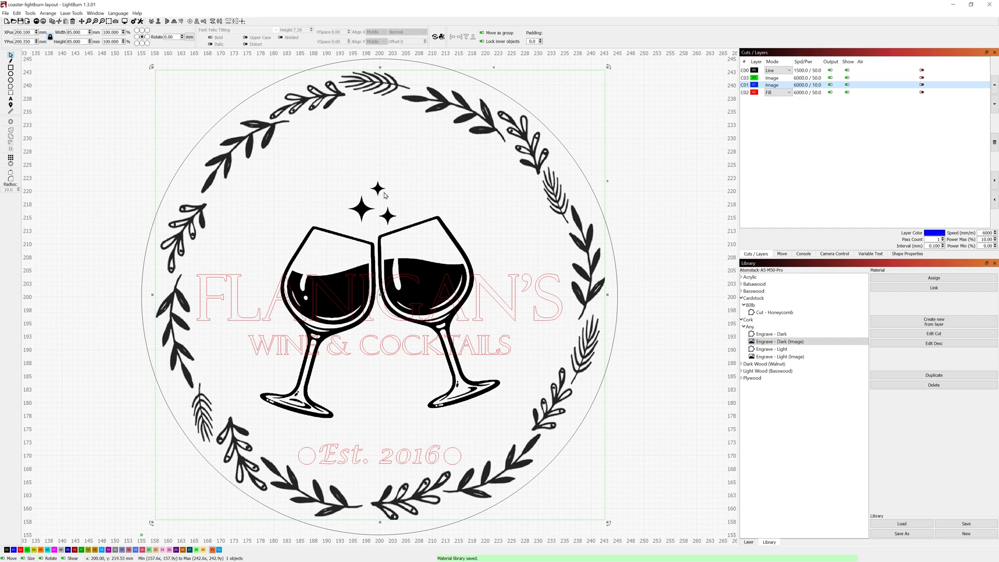
mouse_move(408, 204)
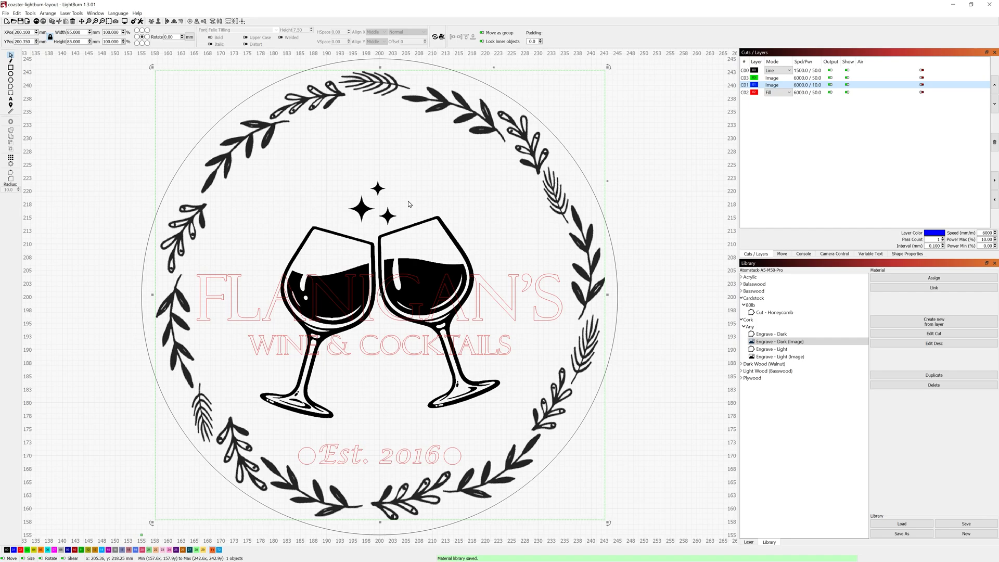
mouse_move(733, 313)
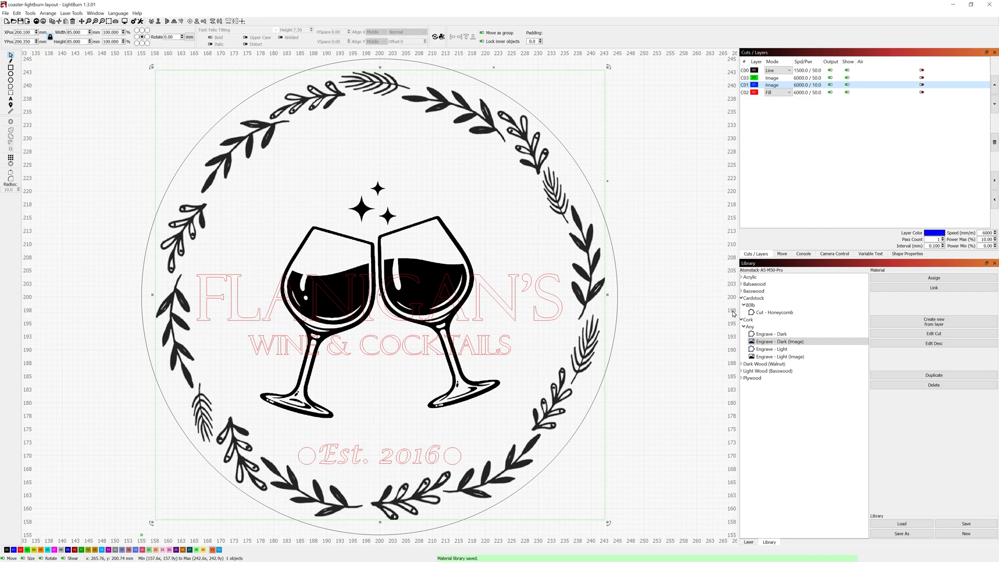
left_click(782, 356)
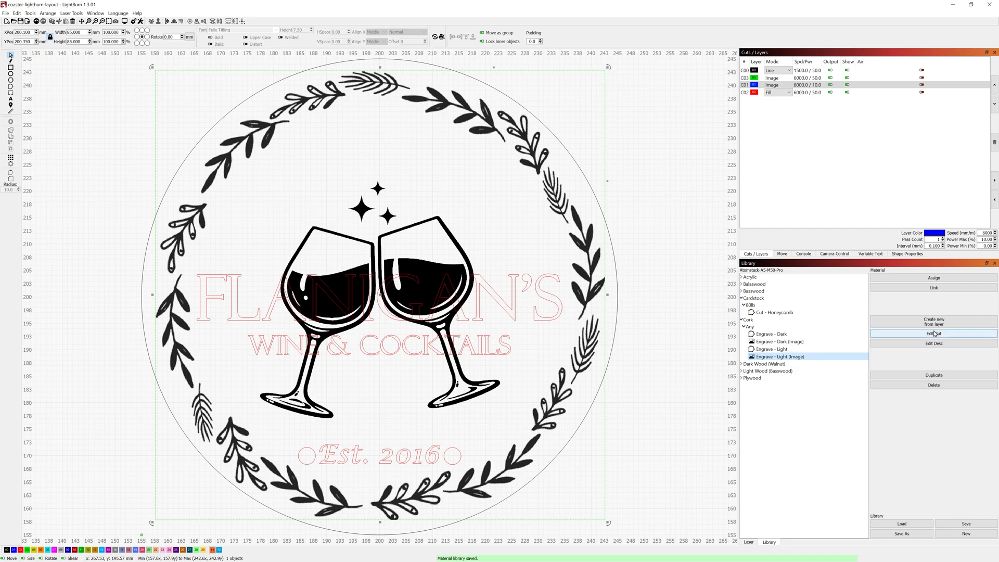
left_click(934, 333)
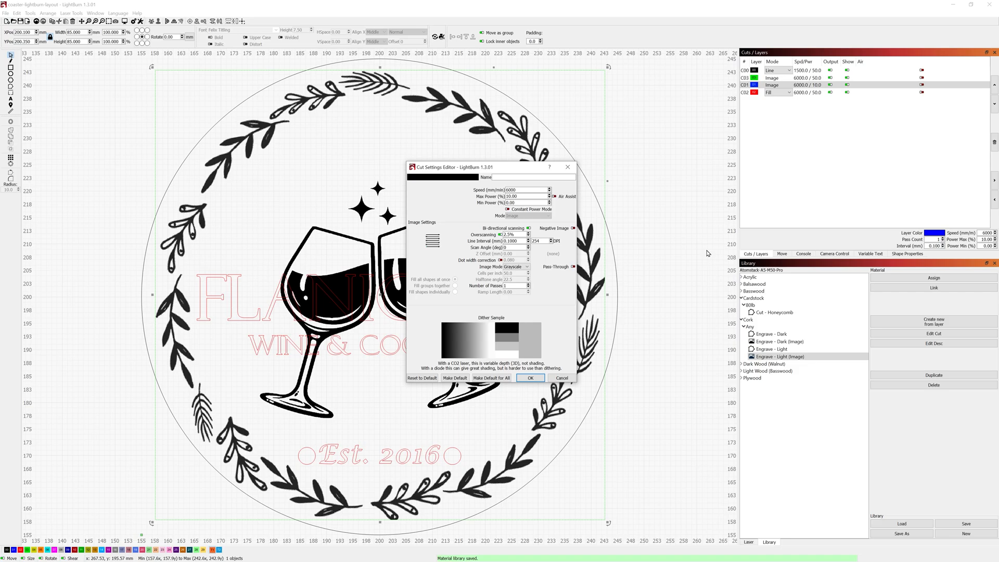
mouse_move(702, 257)
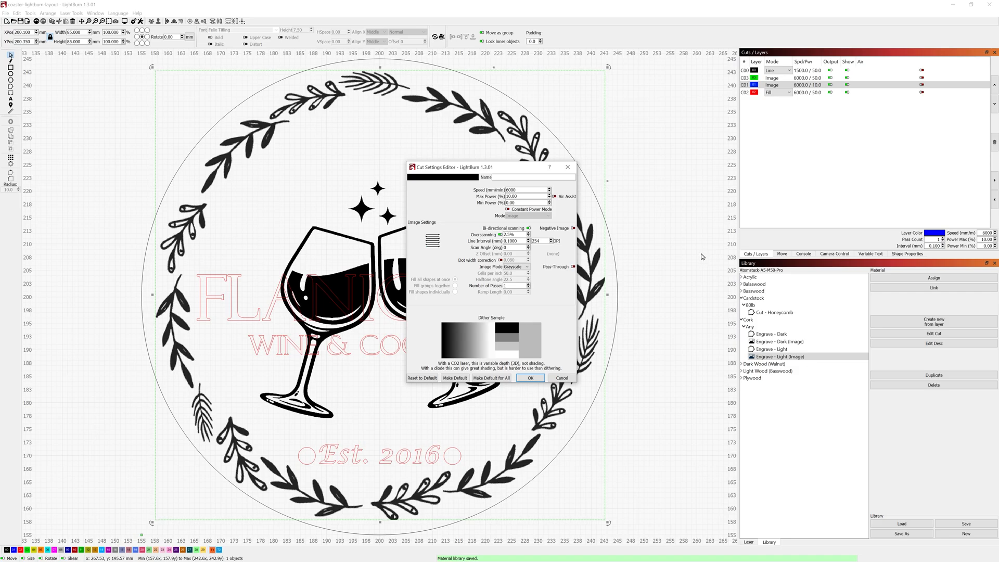
left_click(530, 376)
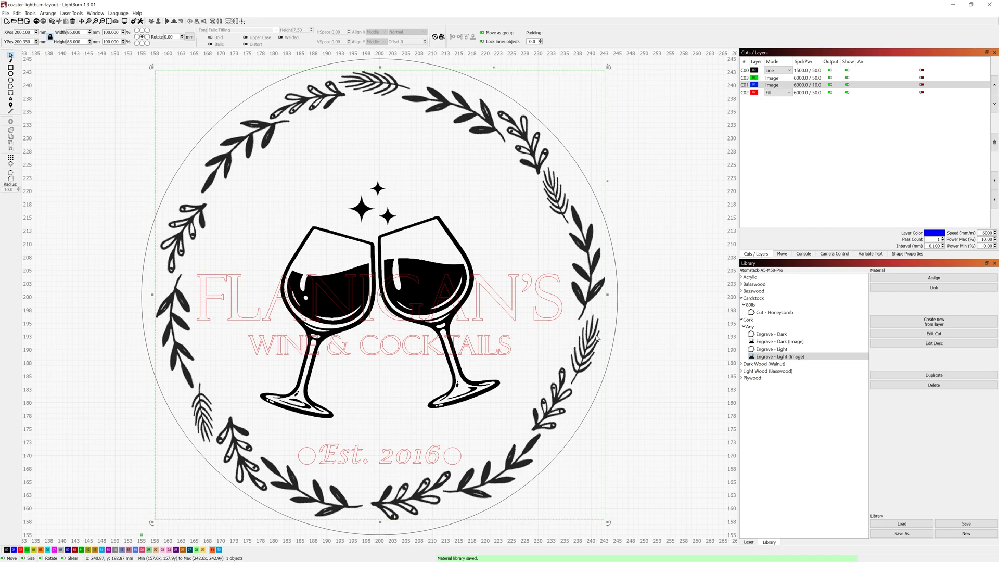
mouse_move(687, 228)
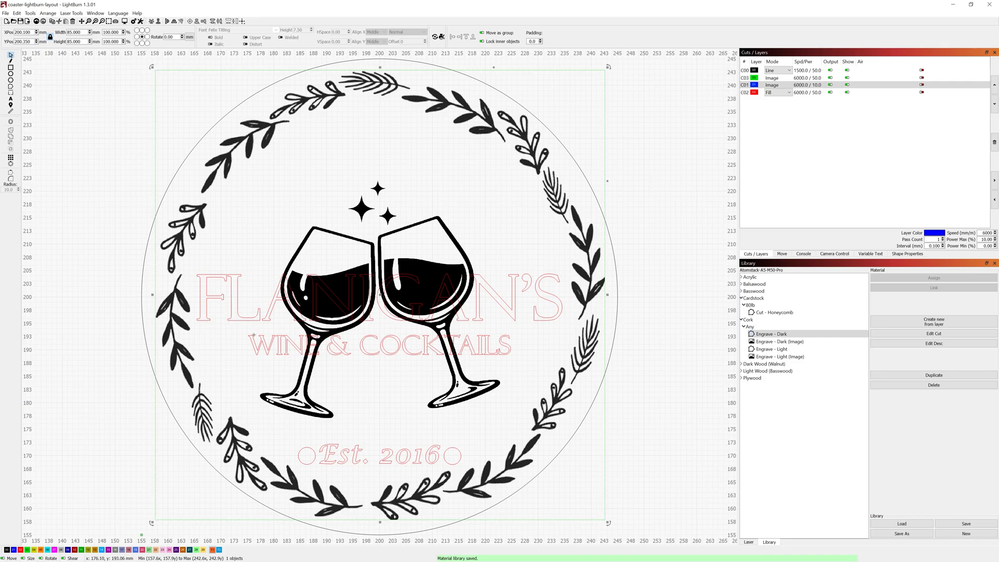
mouse_move(501, 346)
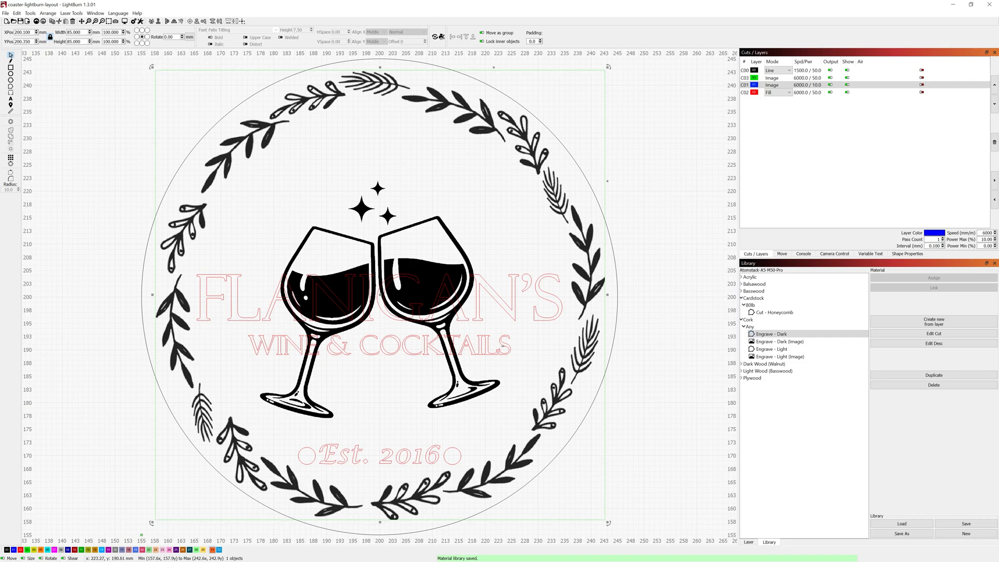
mouse_move(419, 396)
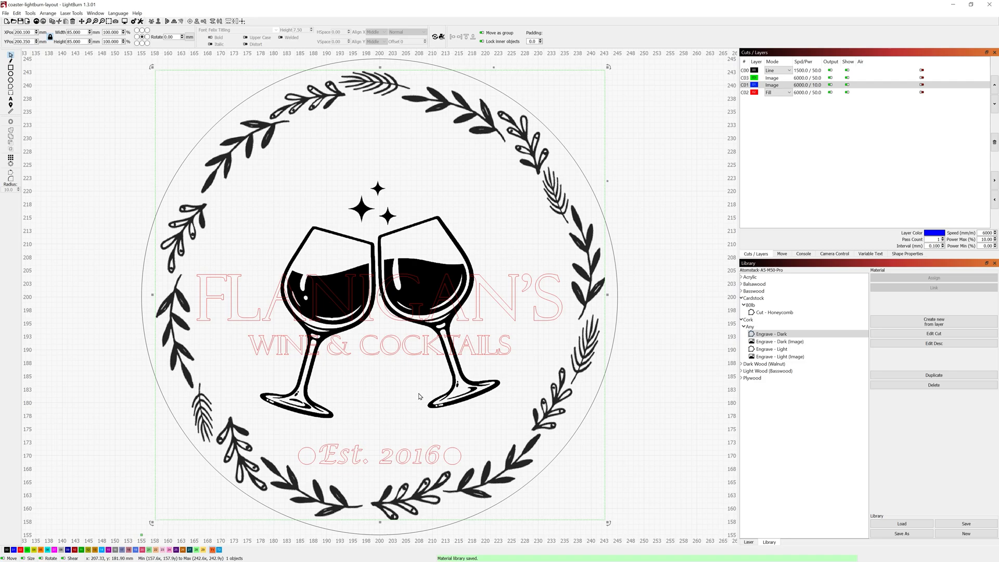
mouse_move(386, 422)
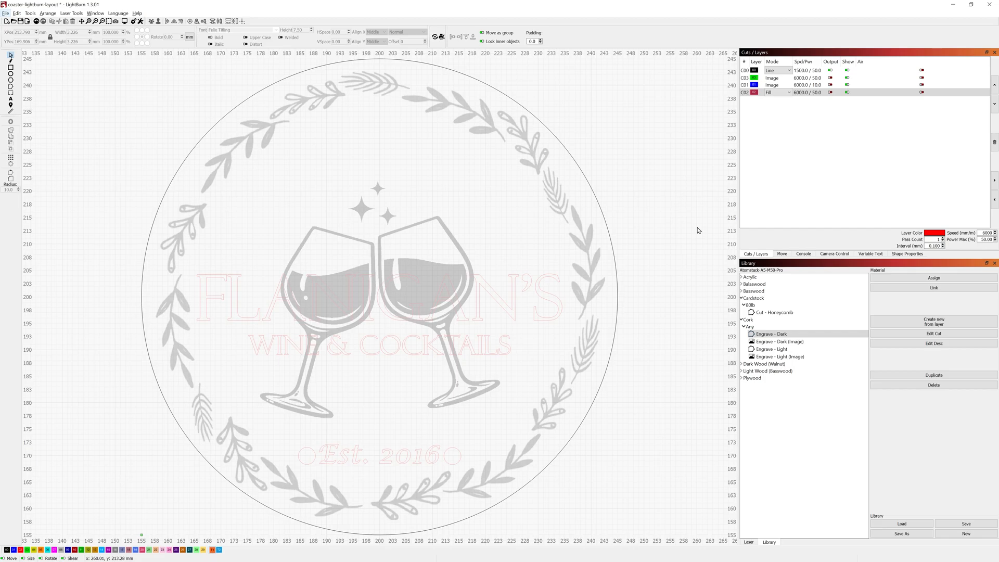
mouse_move(770, 96)
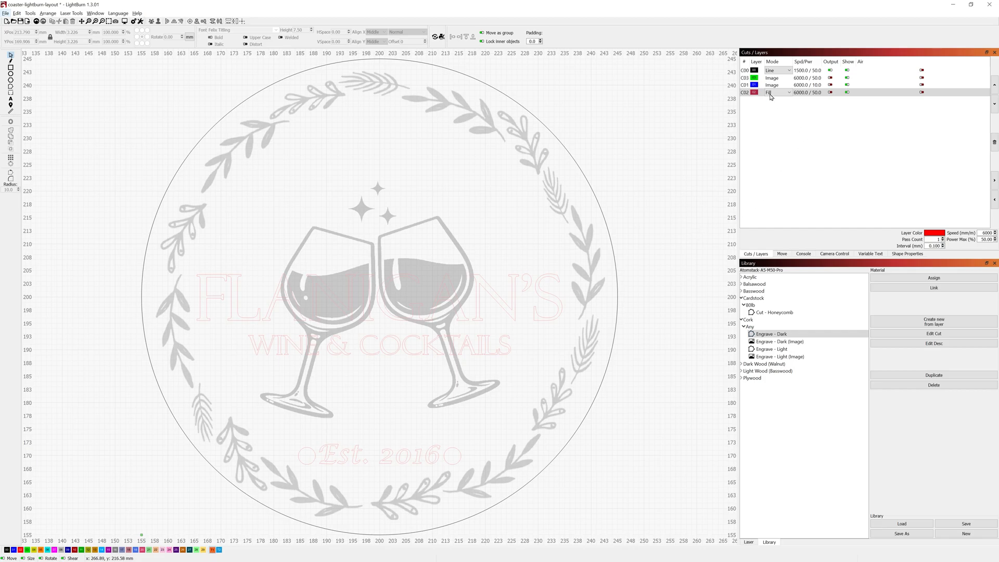
- Move the outer coaster circle onto the T1 Frame tool layer
left_click(758, 70)
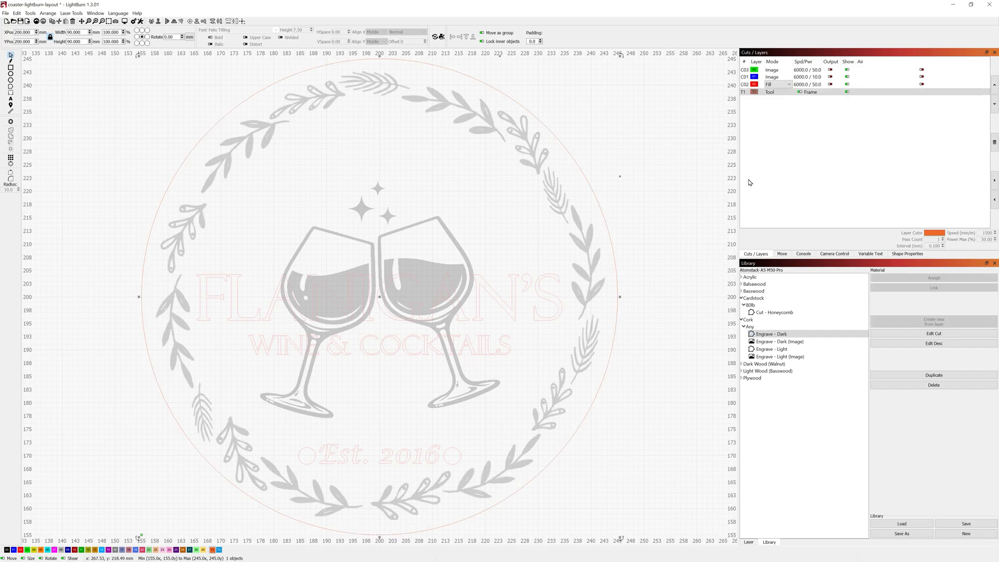
mouse_move(748, 183)
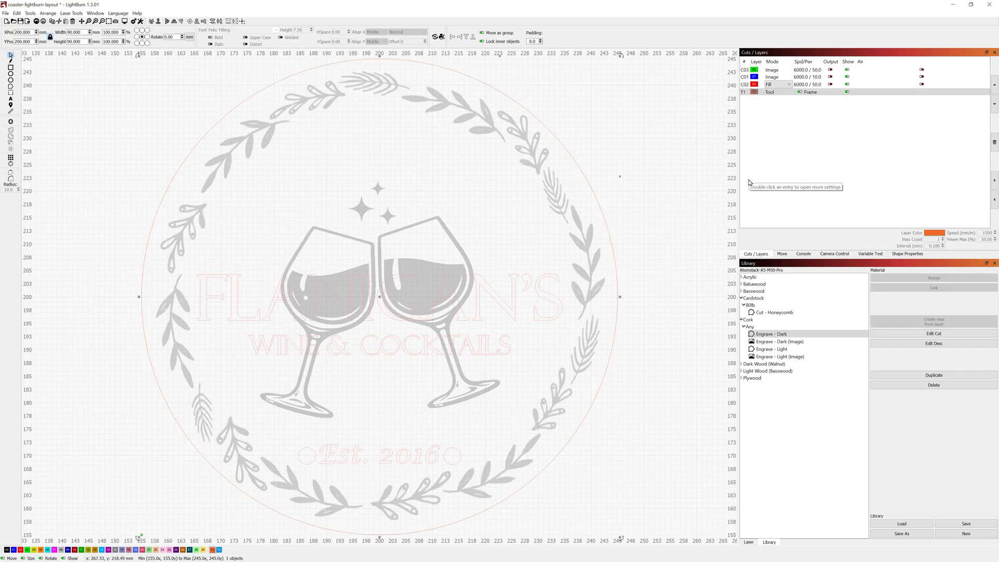
left_click(810, 92)
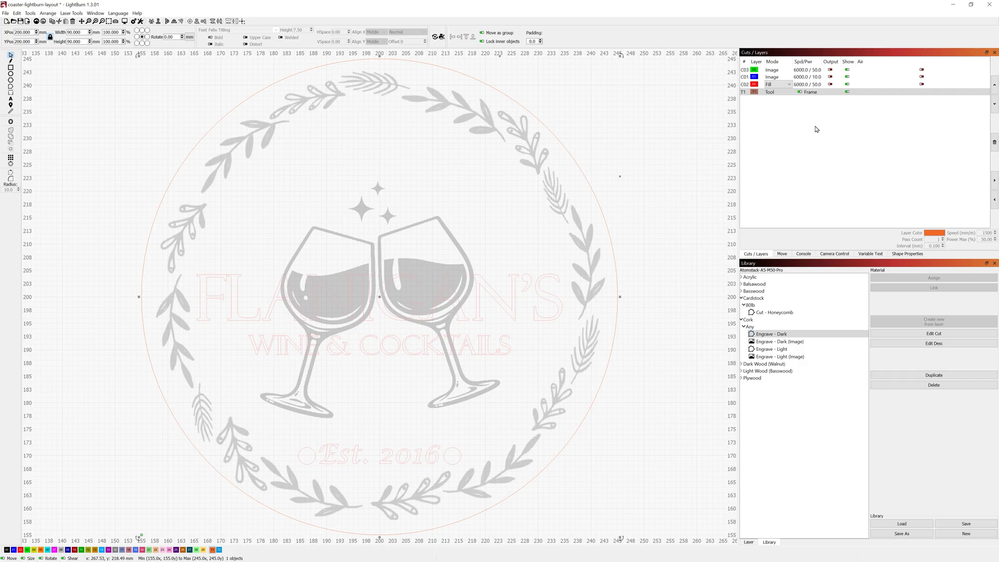
mouse_move(822, 62)
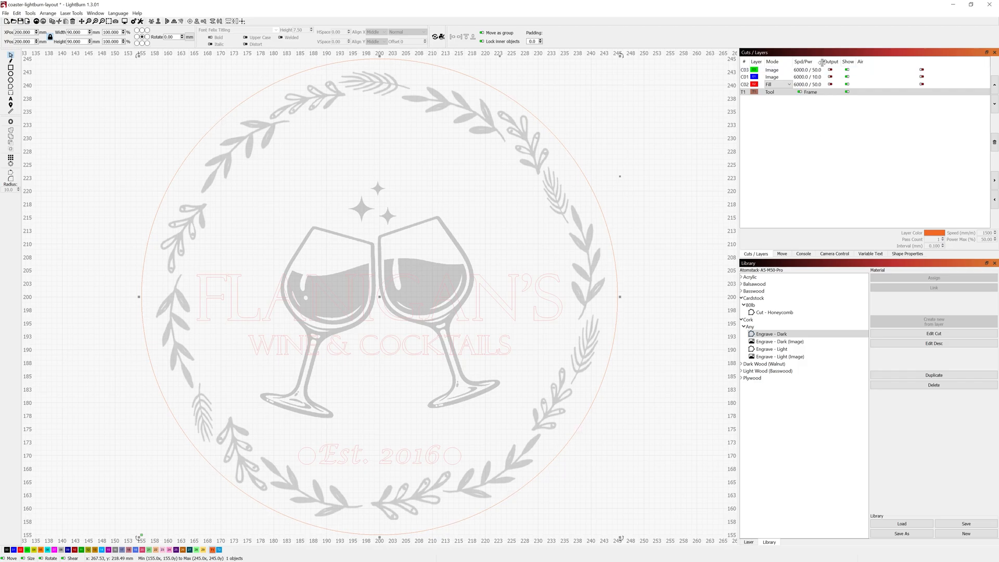
- Re-enable the hidden wreath and glasses-lettering layers so the artwork shows at full strength
left_click(829, 76)
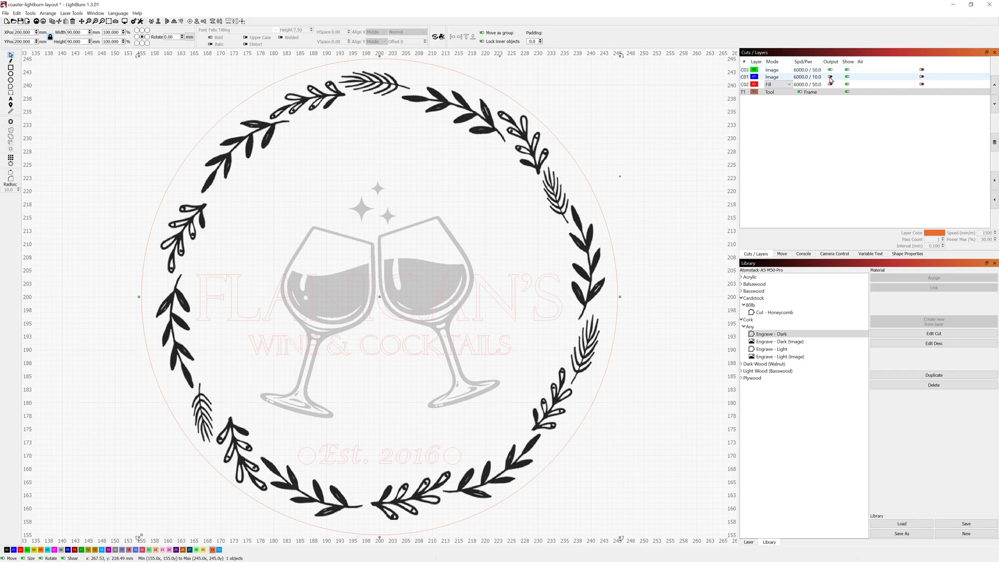
left_click(830, 76)
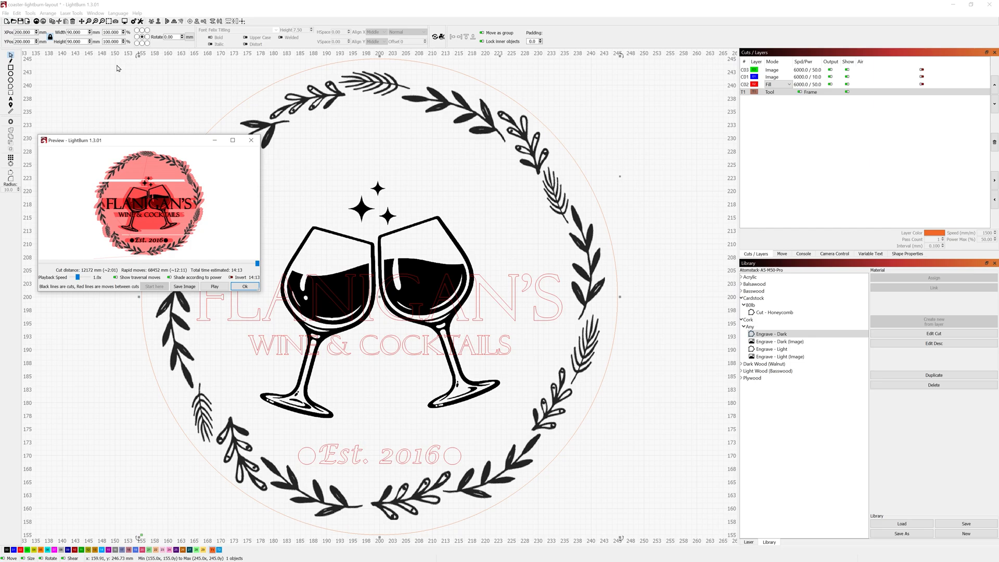
left_click(243, 286)
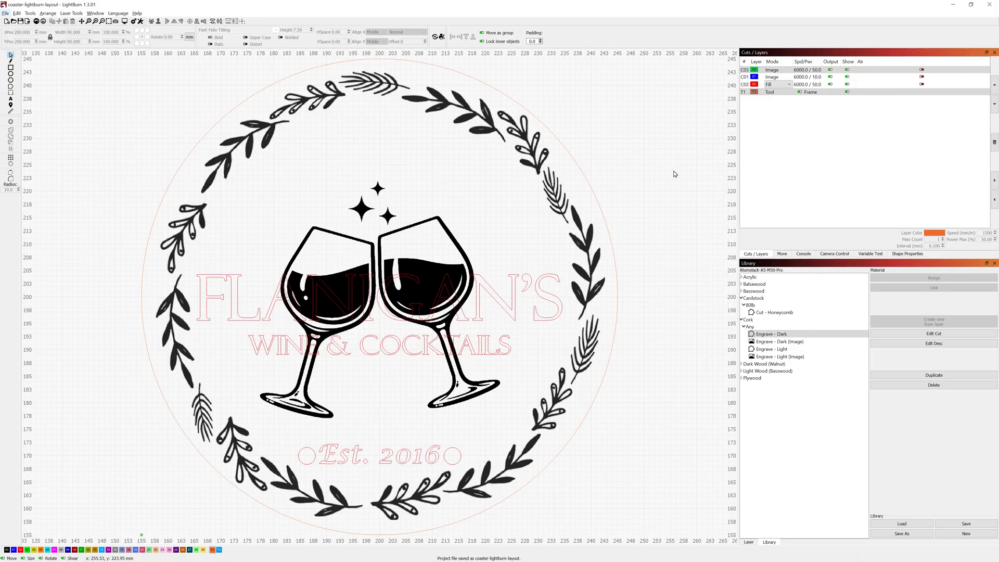
mouse_move(677, 171)
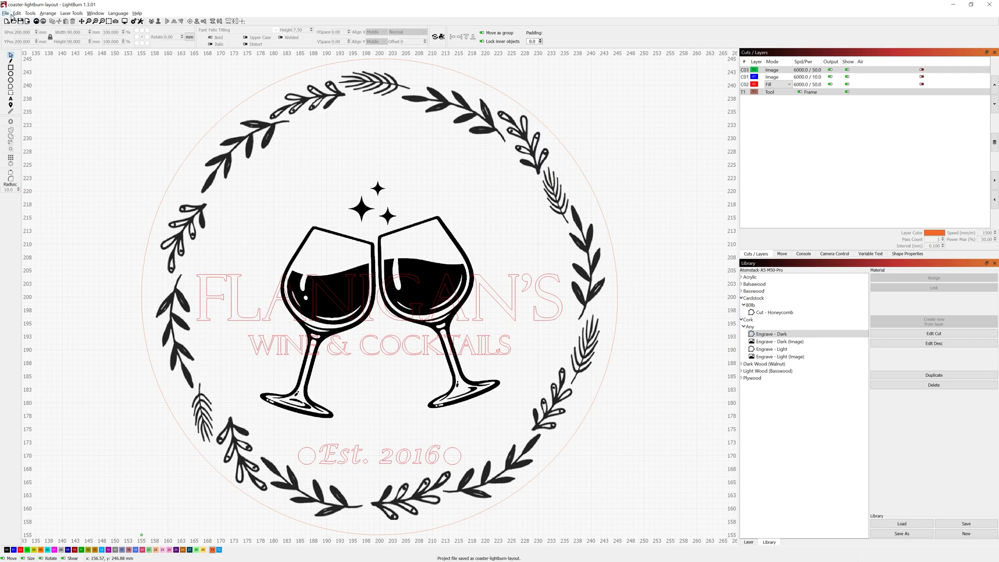
- Open Flanigan-Coaster.lbrn2 from the recent projects list
left_click(5, 12)
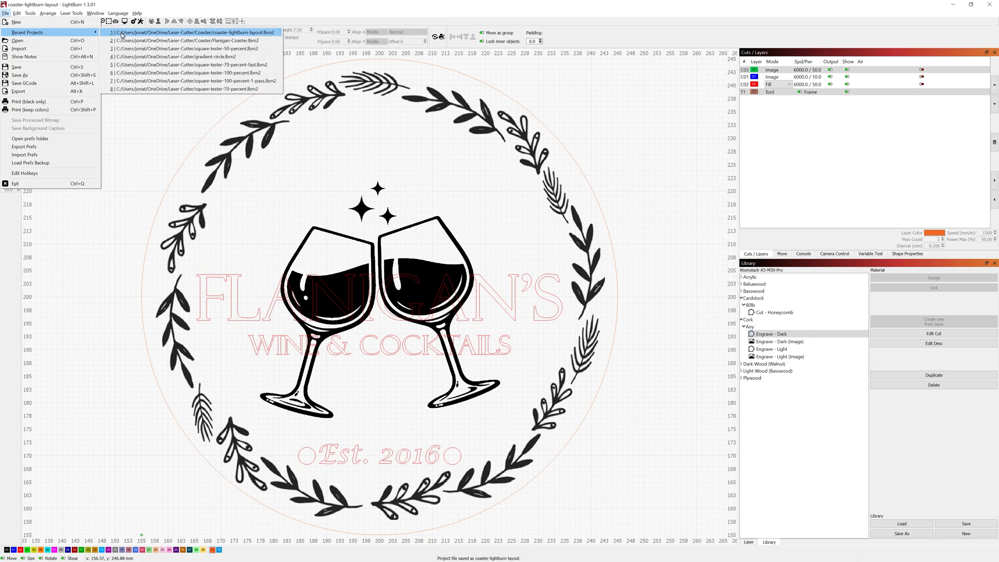
left_click(185, 41)
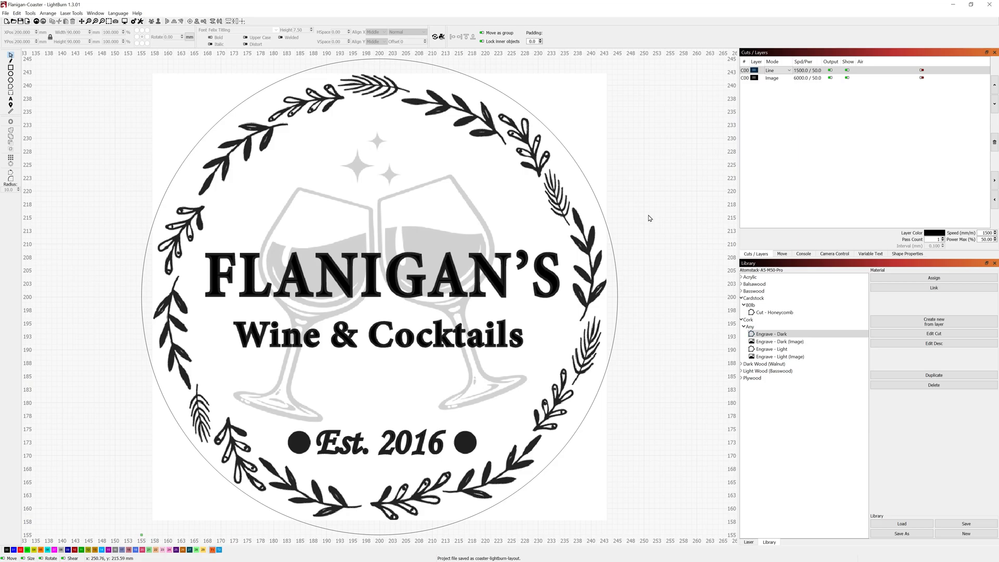
mouse_move(627, 264)
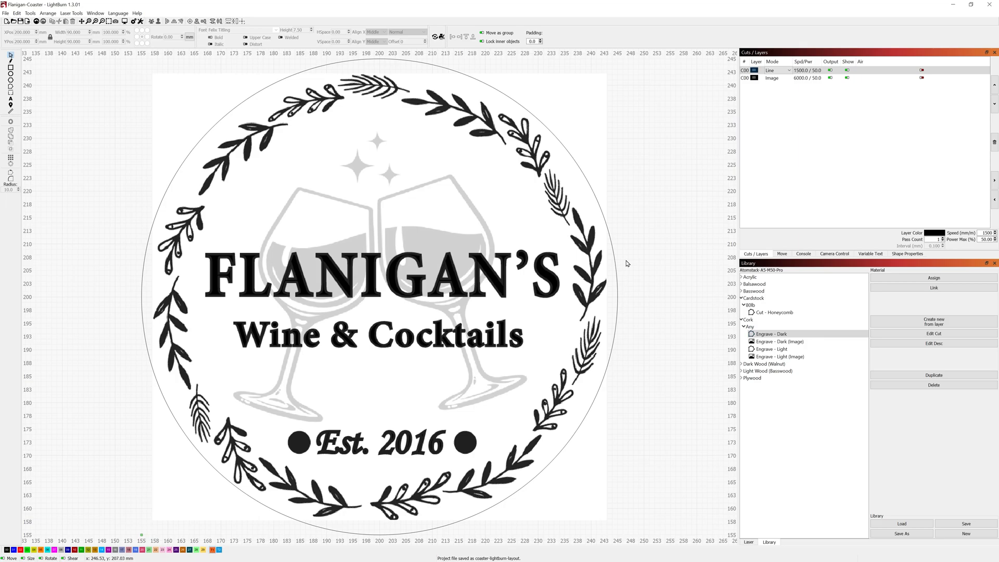
mouse_move(749, 90)
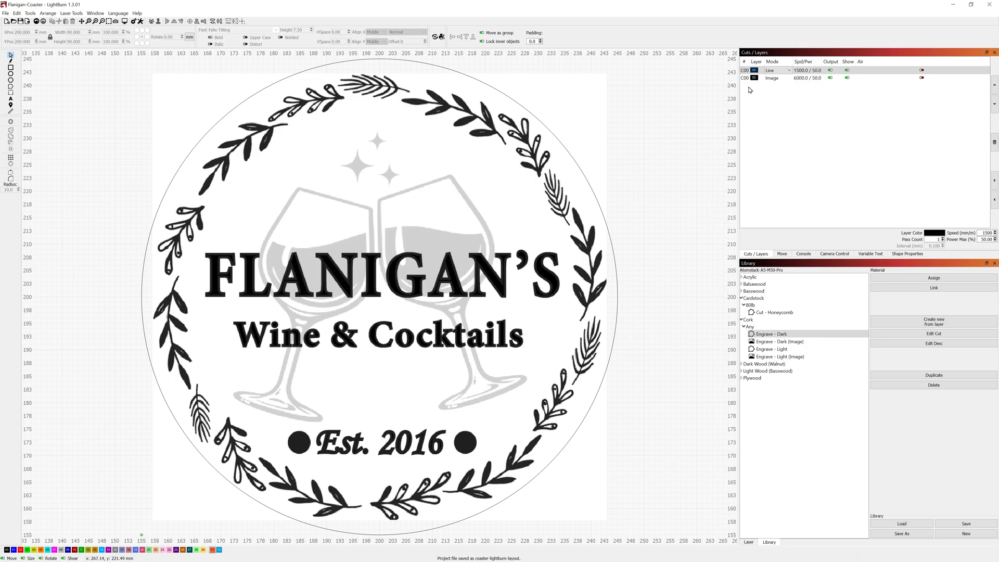
left_click(778, 341)
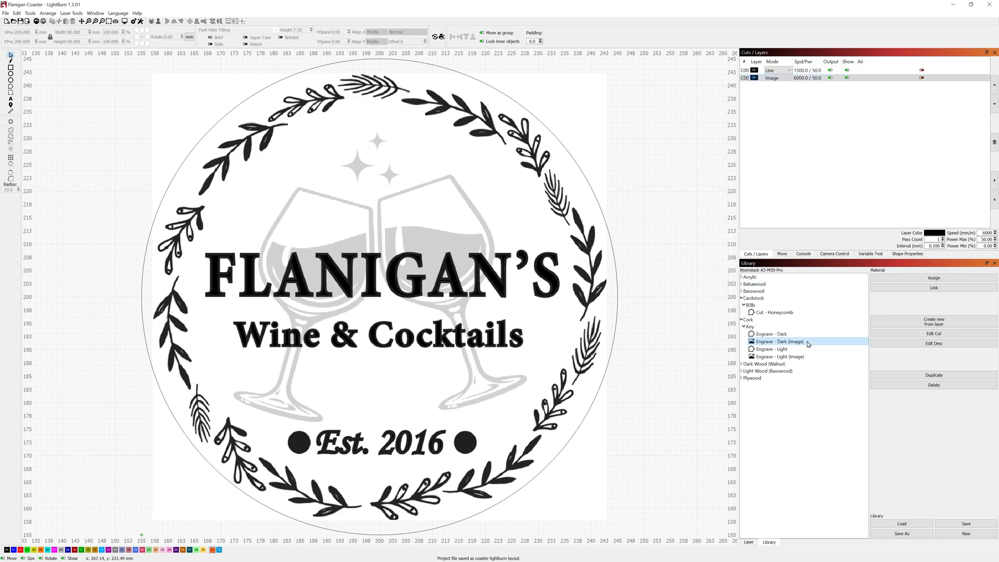
double_click(778, 342)
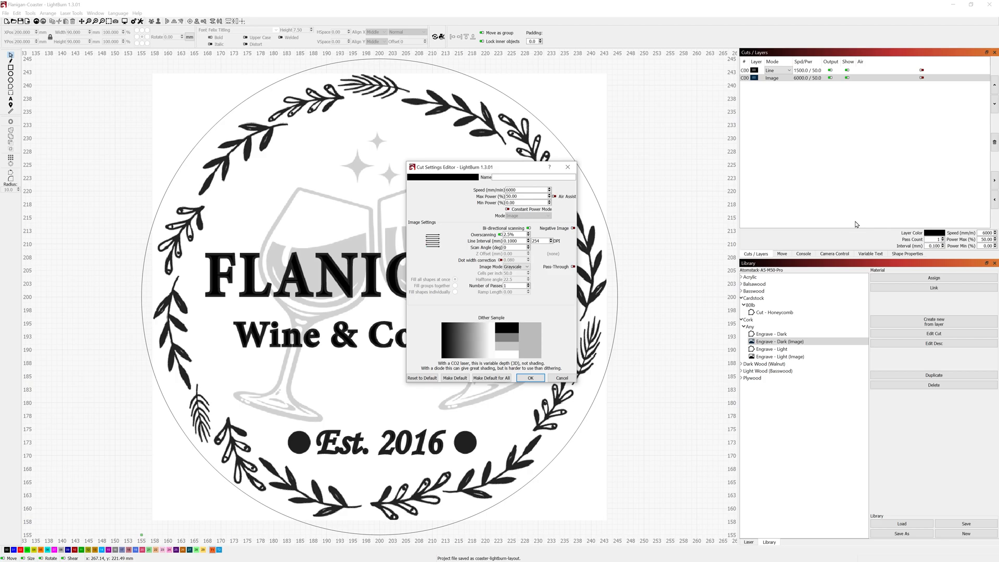
mouse_move(625, 187)
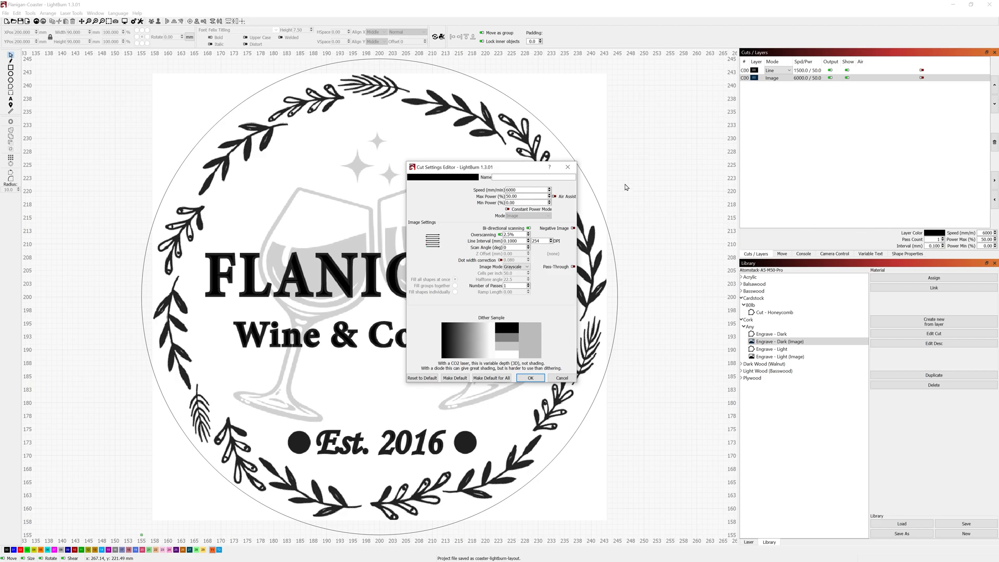
left_click(530, 378)
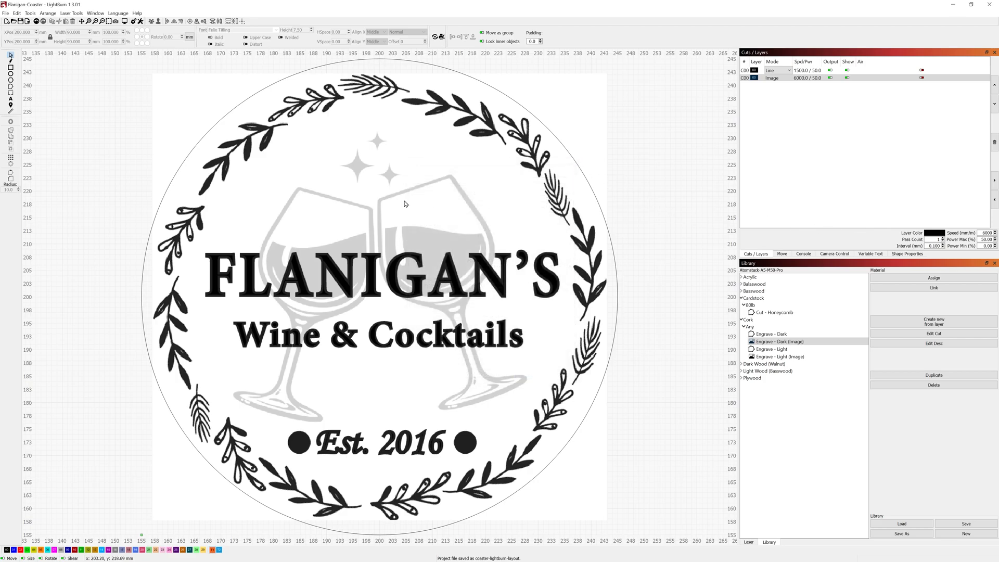
mouse_move(508, 207)
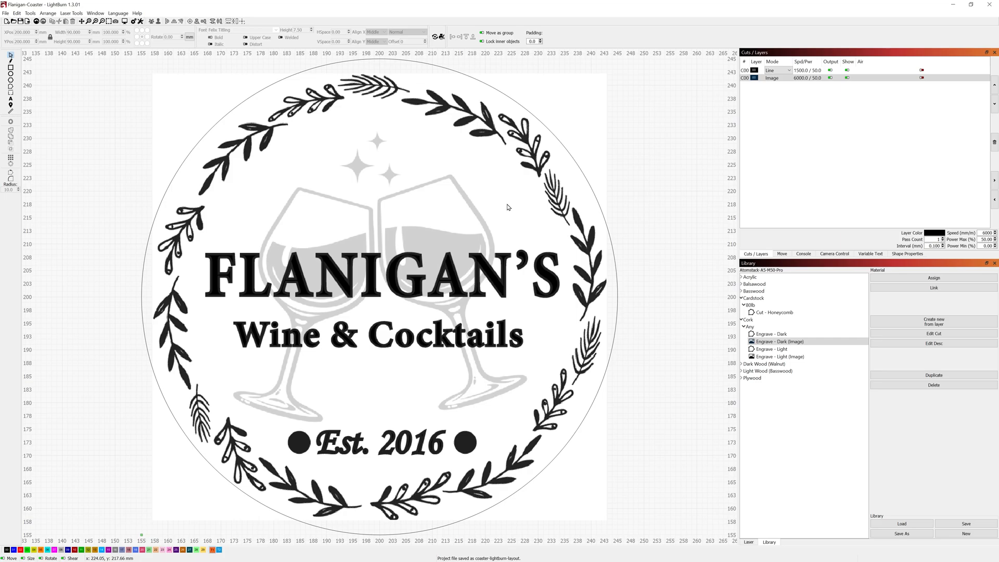